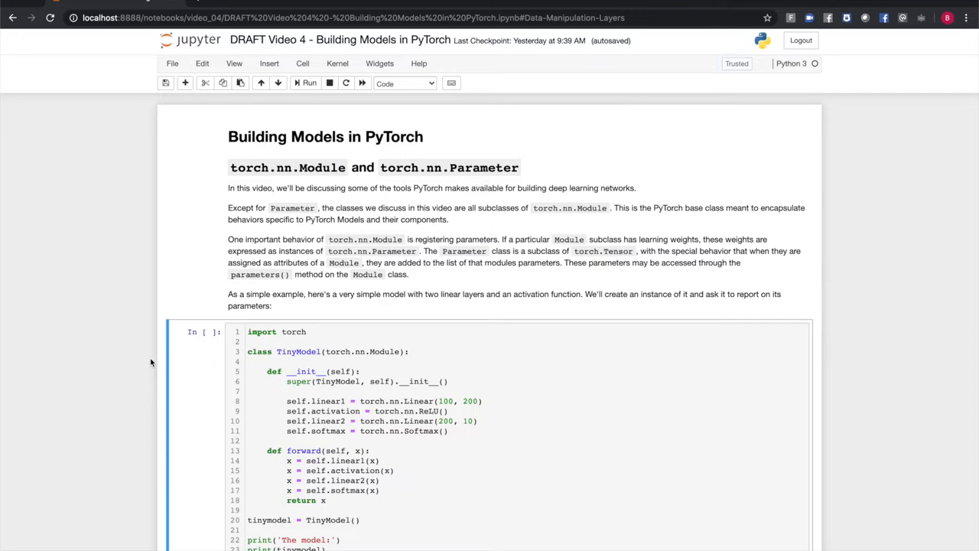
- Execute the TinyModel cell and view the printed model, single layer, and parameter tensors
{"action": "scroll", "scroll_direction": "down", "scroll_amount": 3}
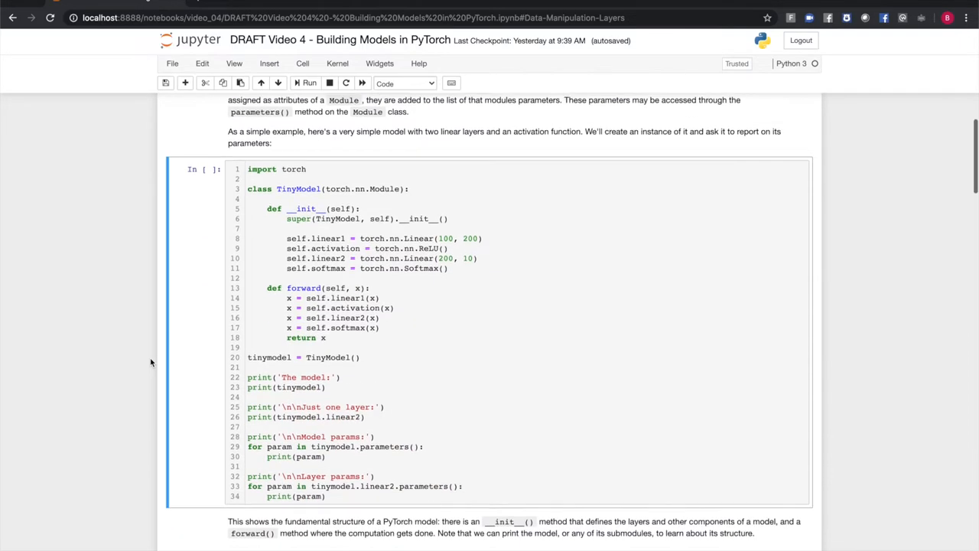
{"action": "scroll", "scroll_direction": "down", "scroll_amount": 3}
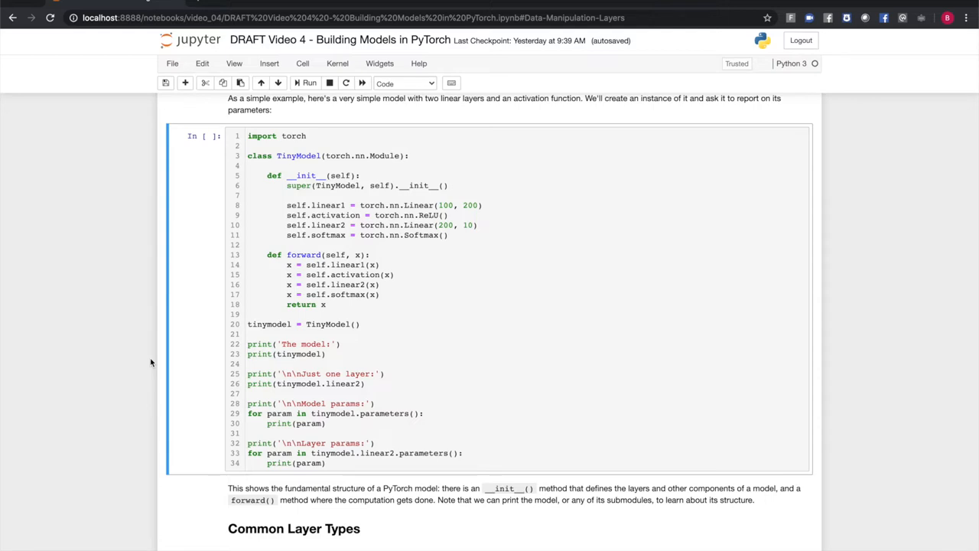
{"action": "left_click", "coordinate": [344, 366]}
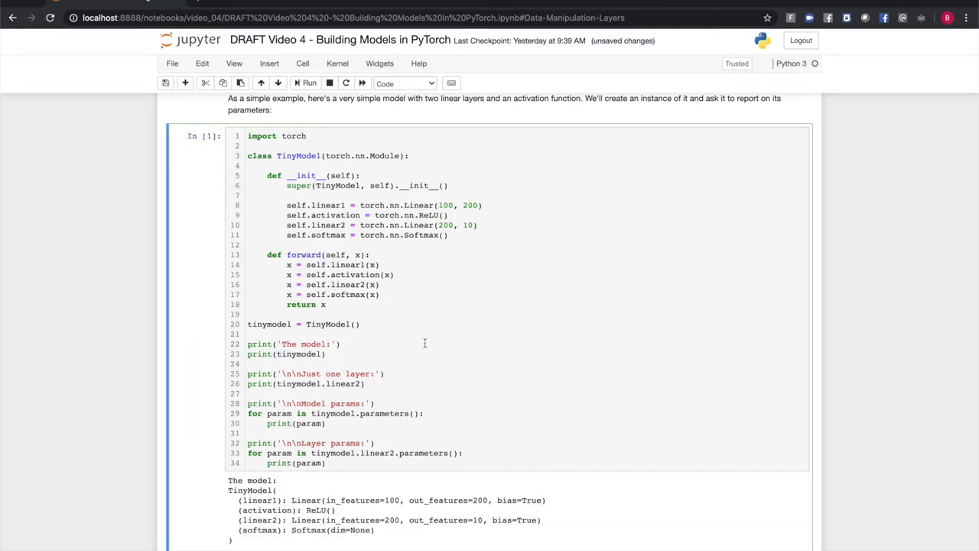
{"action": "mouse_move", "coordinate": [456, 407]}
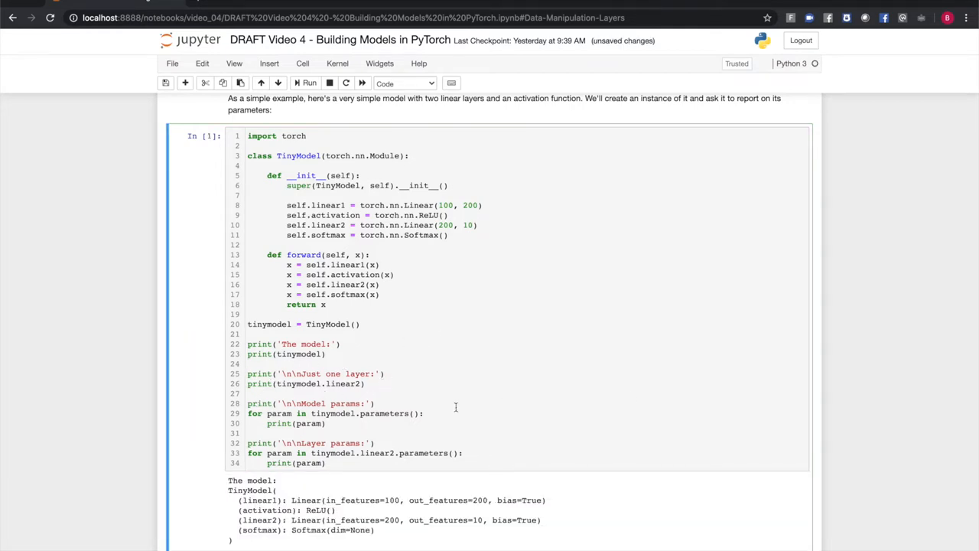
{"action": "scroll", "scroll_direction": "down", "scroll_amount": 3}
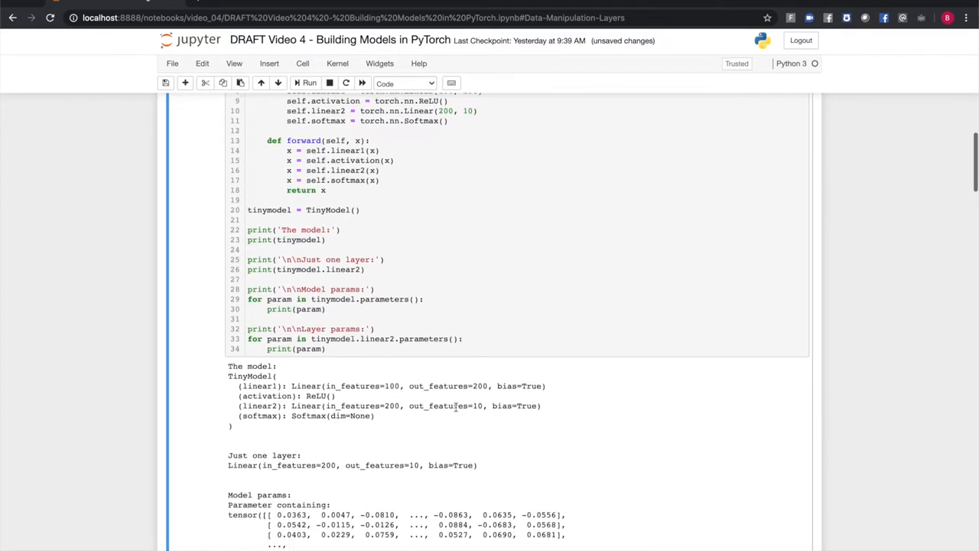
{"action": "scroll", "scroll_direction": "down", "scroll_amount": 3}
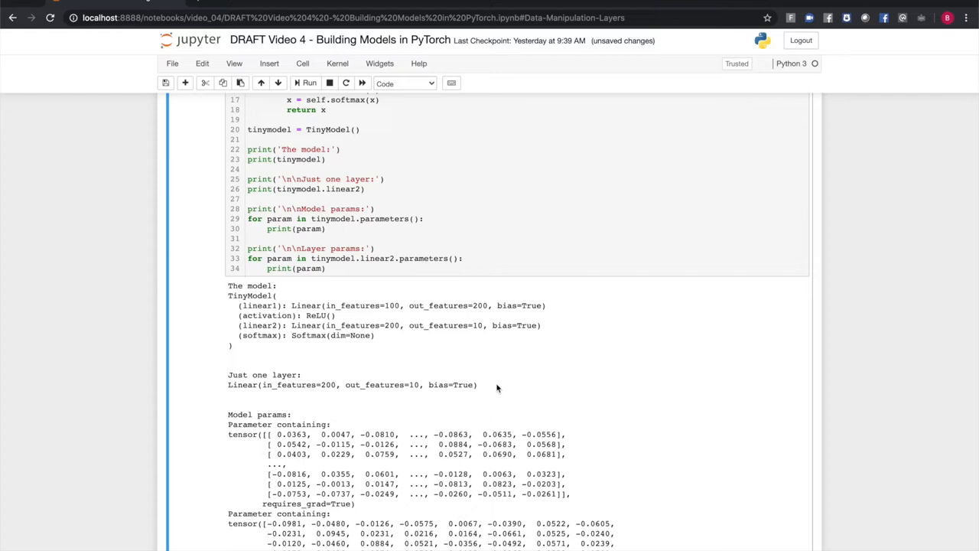
{"action": "scroll", "scroll_direction": "down", "scroll_amount": 3}
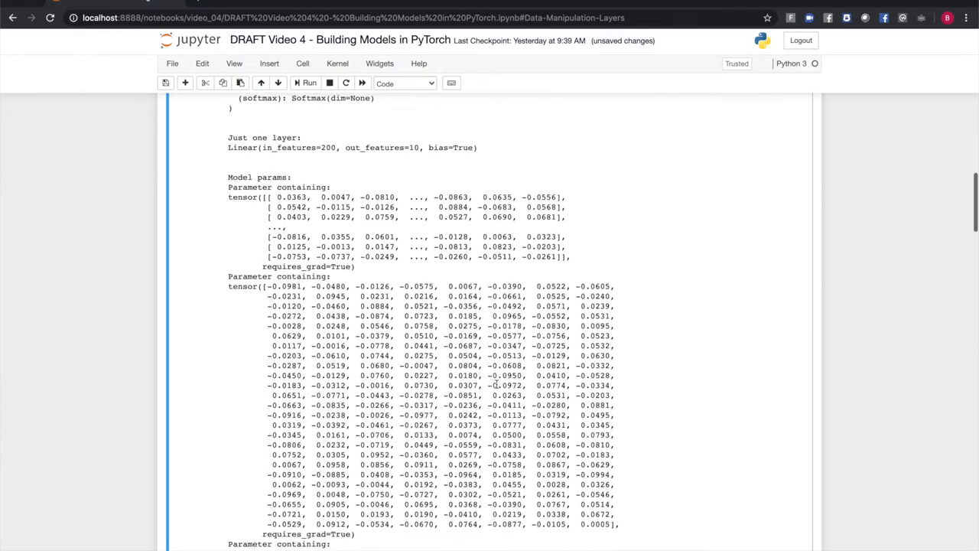
{"action": "scroll", "scroll_direction": "down", "scroll_amount": 3}
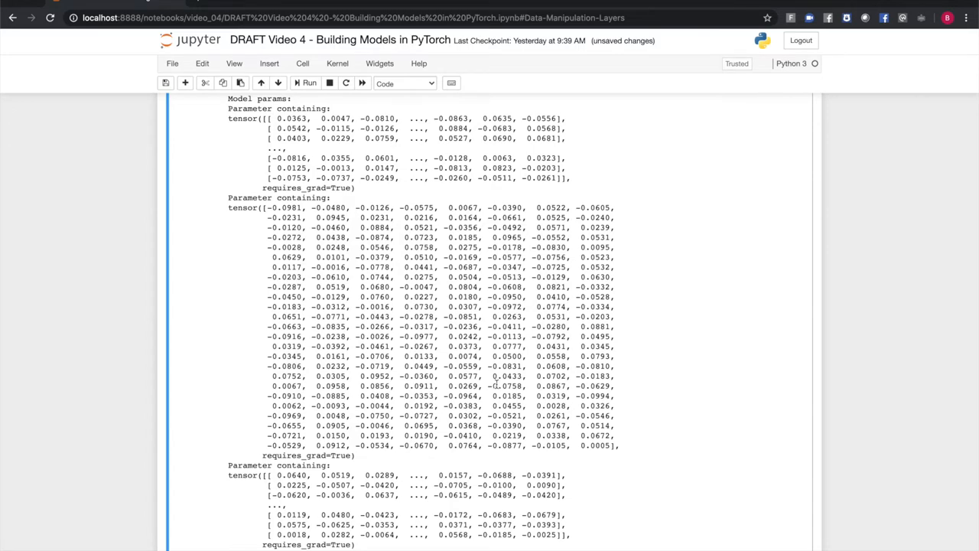
{"action": "scroll", "scroll_direction": "down", "scroll_amount": 3}
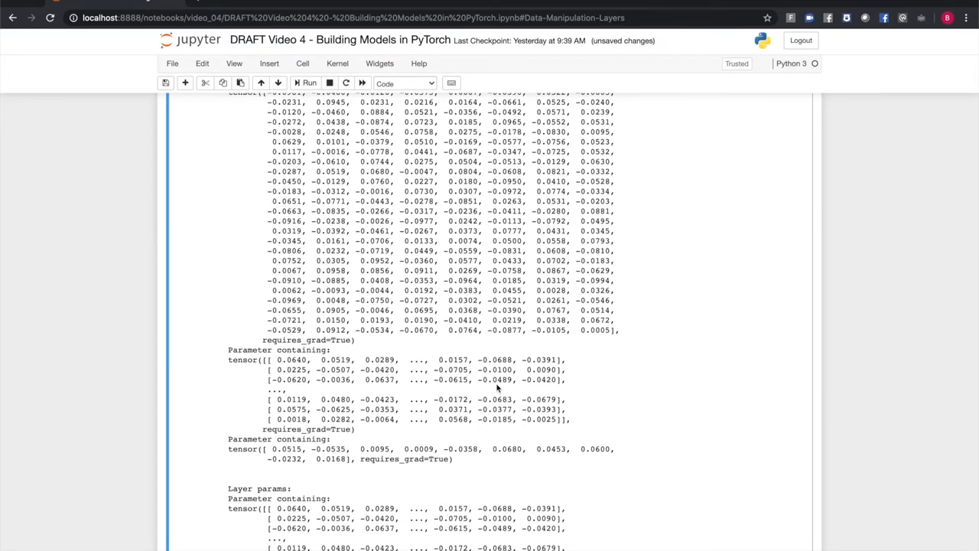
{"action": "scroll", "scroll_direction": "down", "scroll_amount": 3}
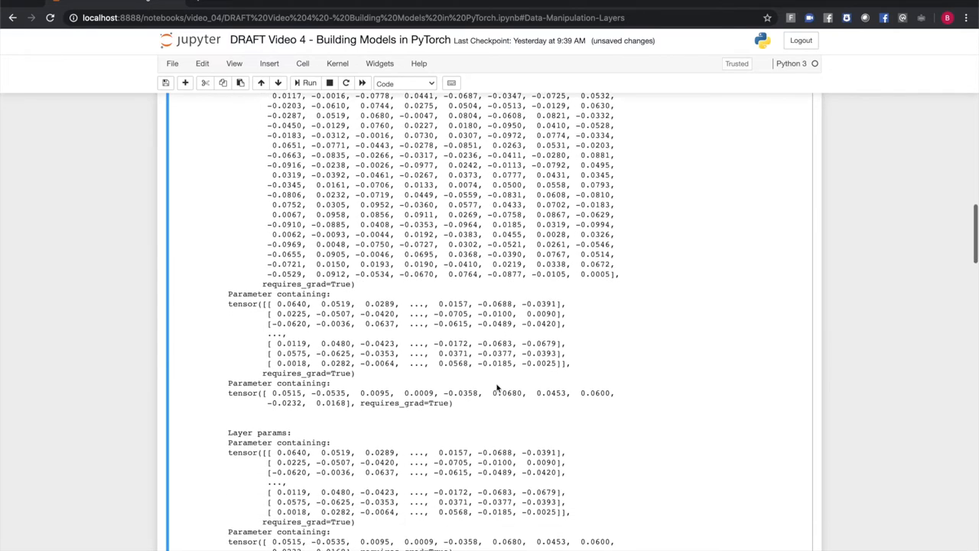
{"action": "scroll", "scroll_direction": "down", "scroll_amount": 3}
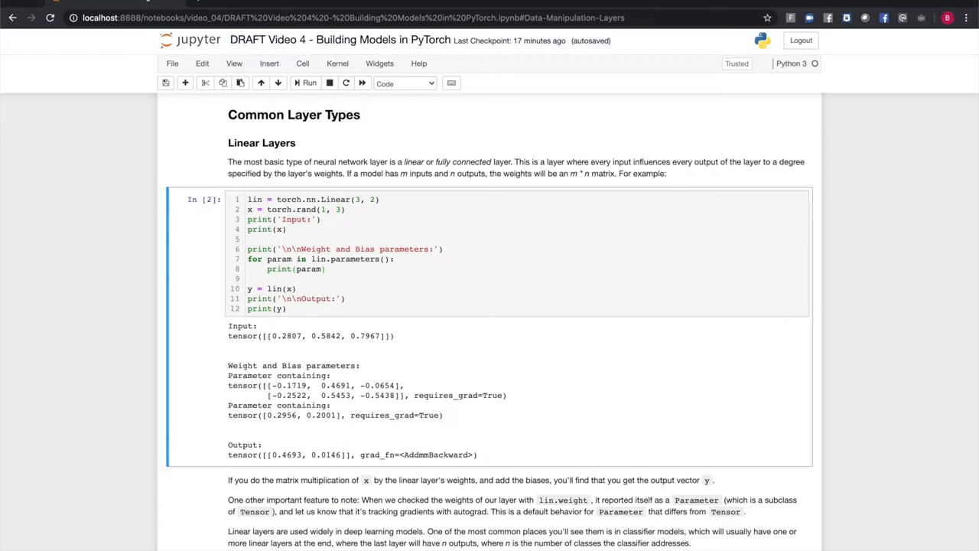
{"action": "scroll", "scroll_direction": "down", "scroll_amount": 3}
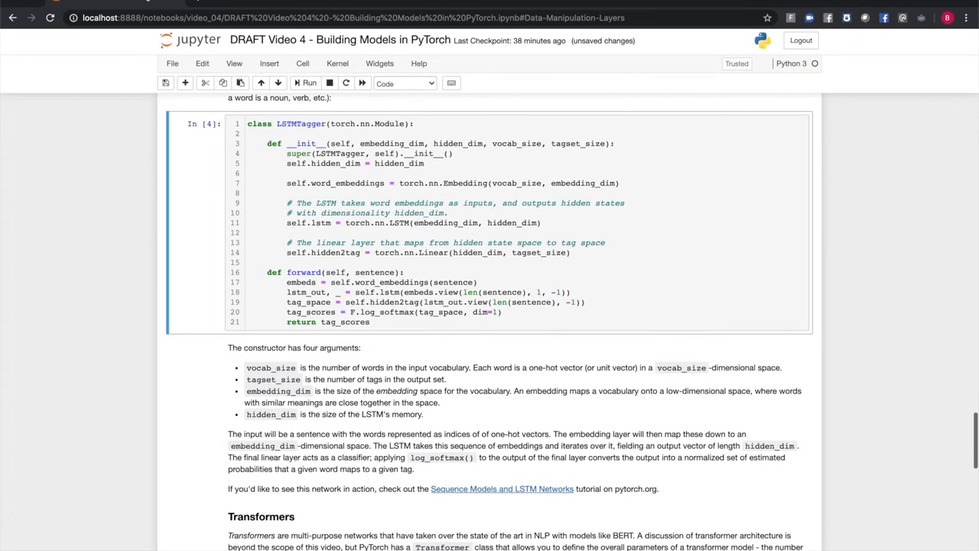
- Scroll past the executed LSTMTagger cell toward the Transformers paragraph
{"action": "scroll", "scroll_direction": "down", "scroll_amount": 3}
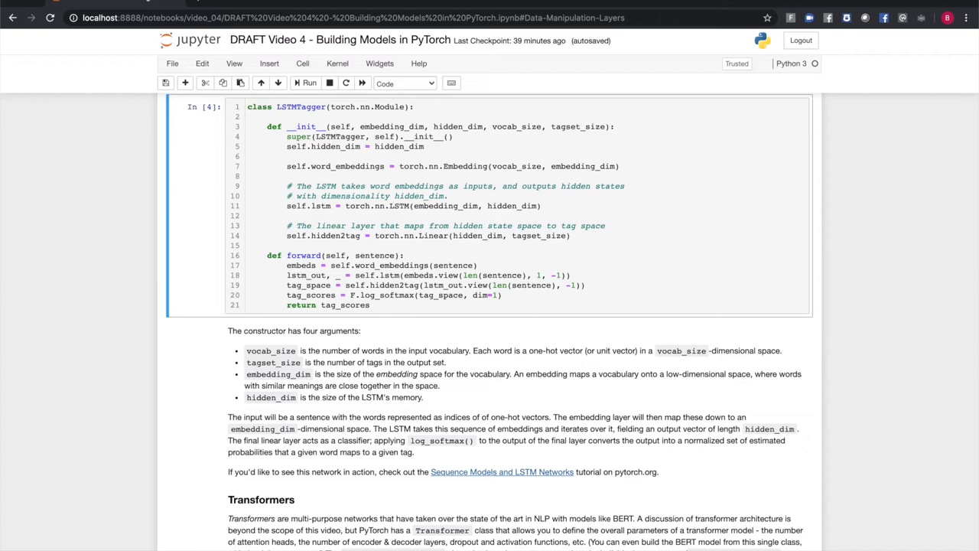
{"action": "mouse_move", "coordinate": [330, 6]}
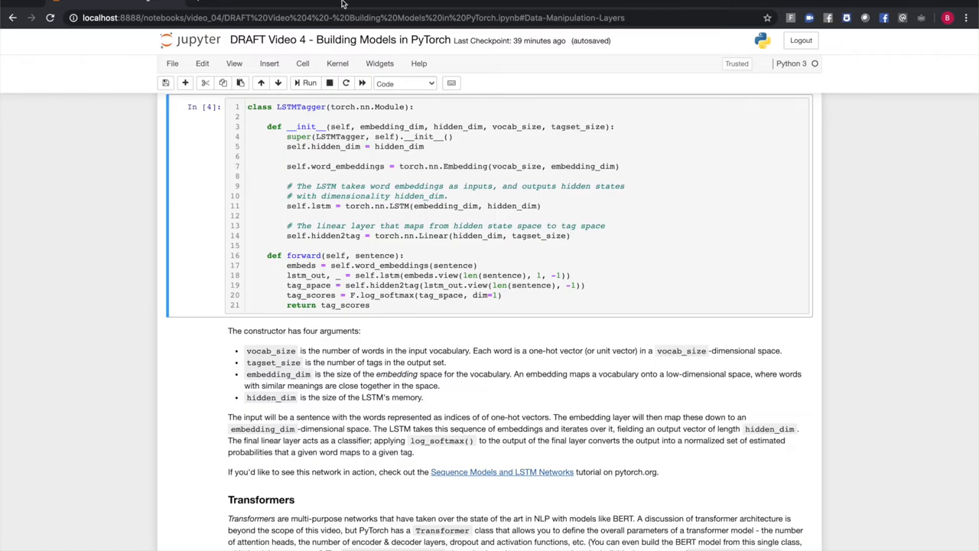
- Scroll down to the Data Manipulation Layers section with the max pooling and batch norm cells
{"action": "scroll", "scroll_direction": "down", "scroll_amount": 3}
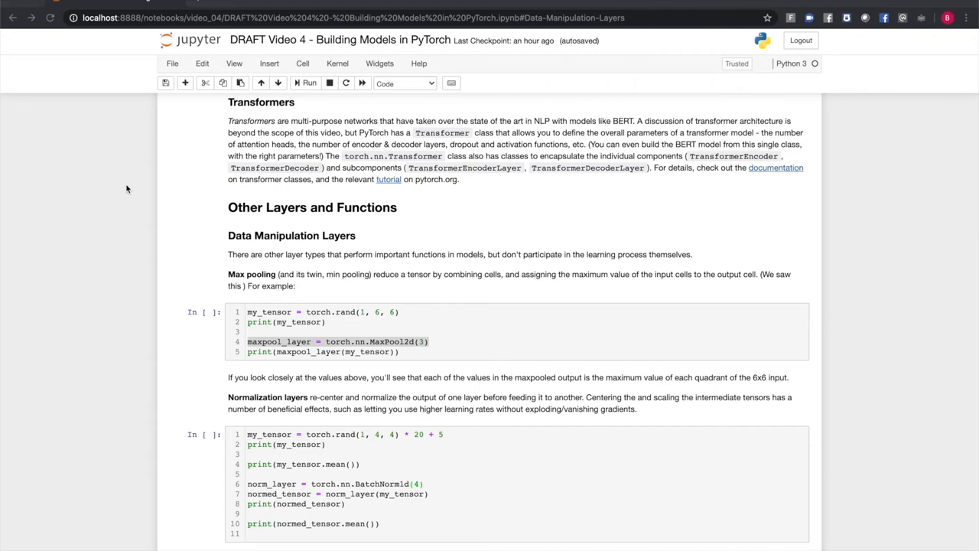
{"action": "scroll", "scroll_direction": "down", "scroll_amount": 3}
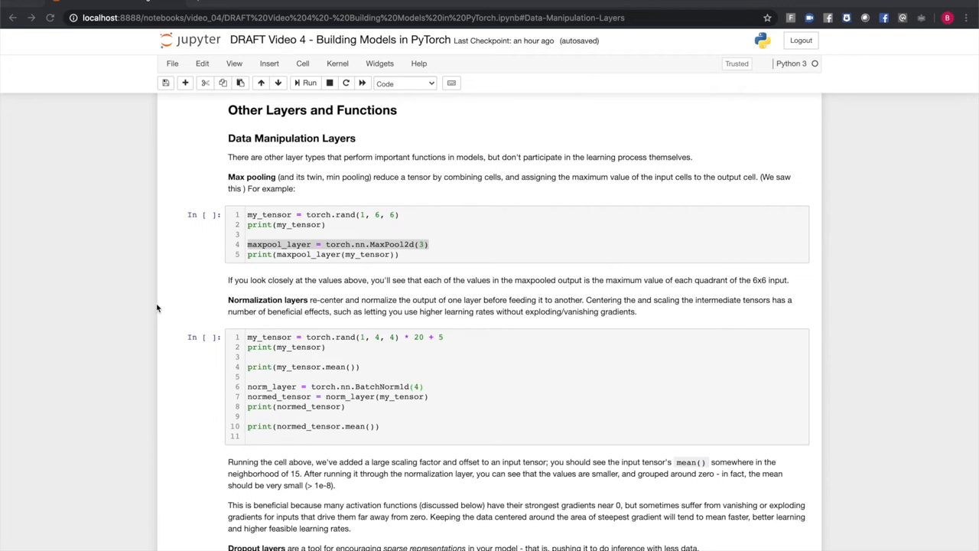
- Execute the MaxPool2d cell, printing a random 6x6 tensor and its 2x2 max-pooled result
{"action": "left_click", "coordinate": [410, 254]}
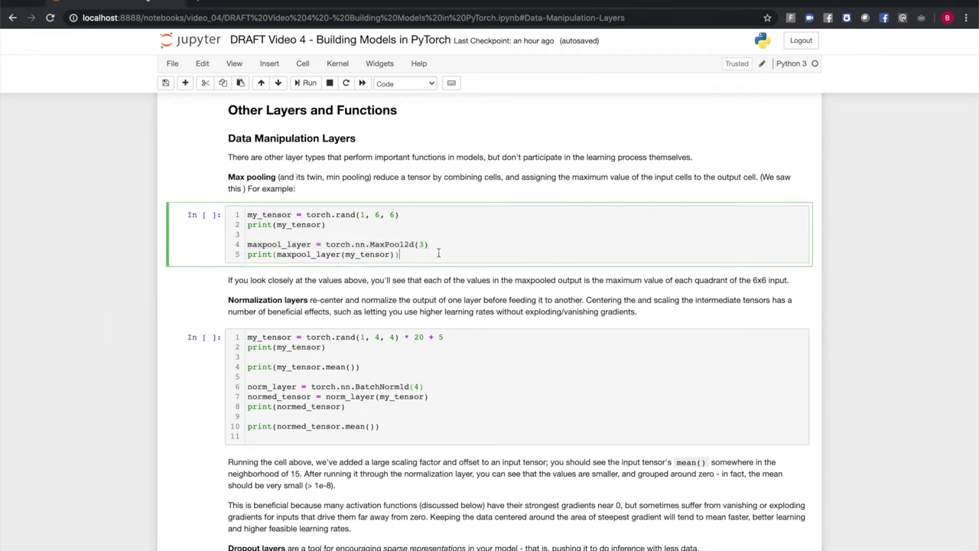
{"action": "left_click", "coordinate": [306, 82]}
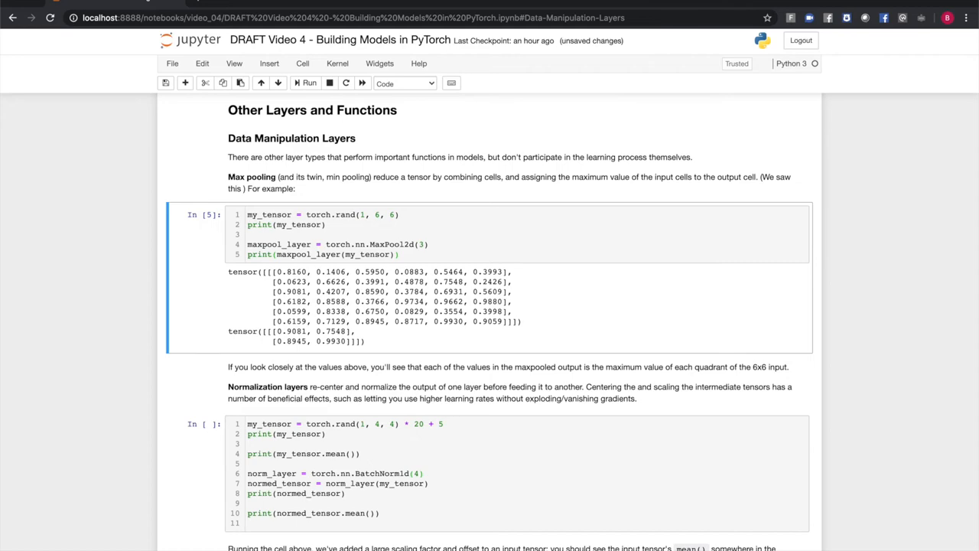
{"action": "scroll", "scroll_direction": "down", "scroll_amount": 3}
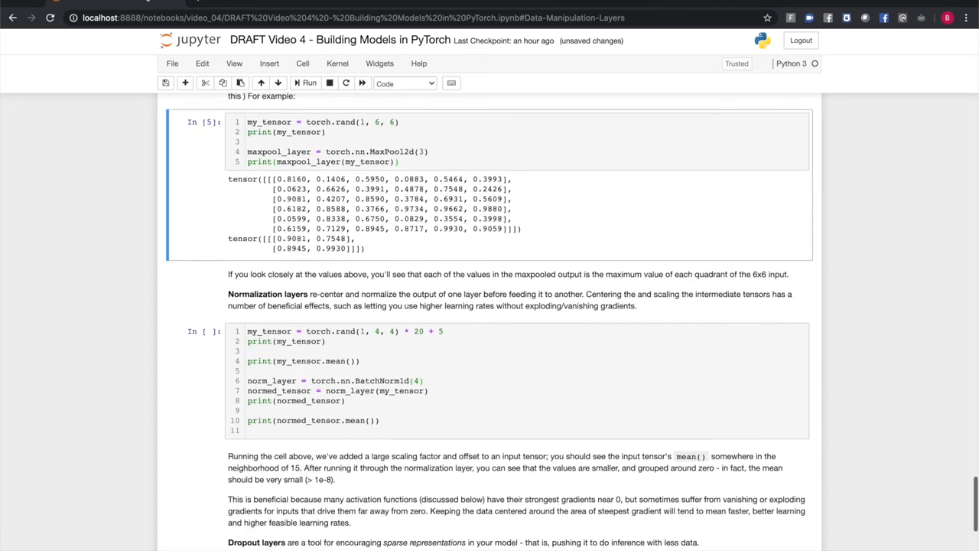
- Execute the BatchNorm1d cell, printing the scaled tensor, its mean, and the normalized near-zero-mean tensor
{"action": "scroll", "scroll_direction": "down", "scroll_amount": 3}
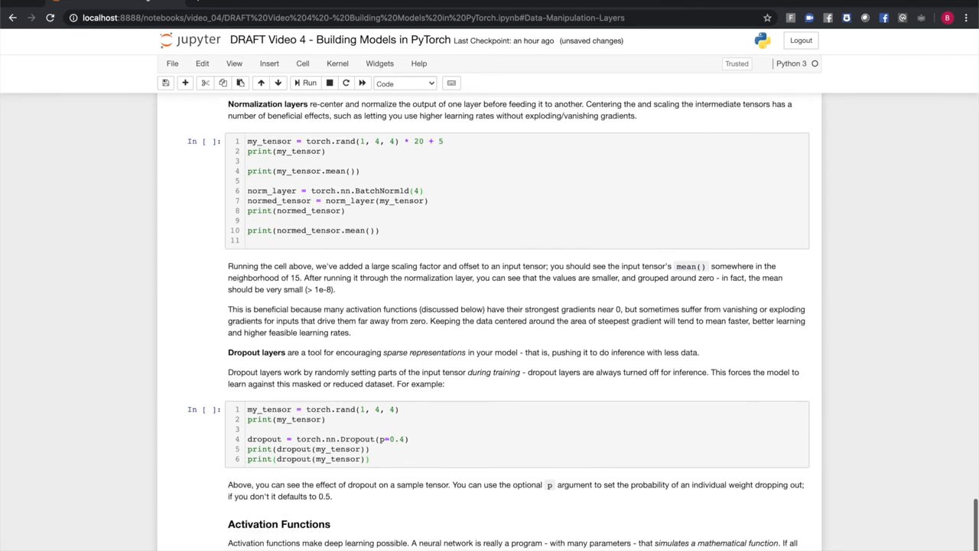
{"action": "left_click", "coordinate": [306, 83]}
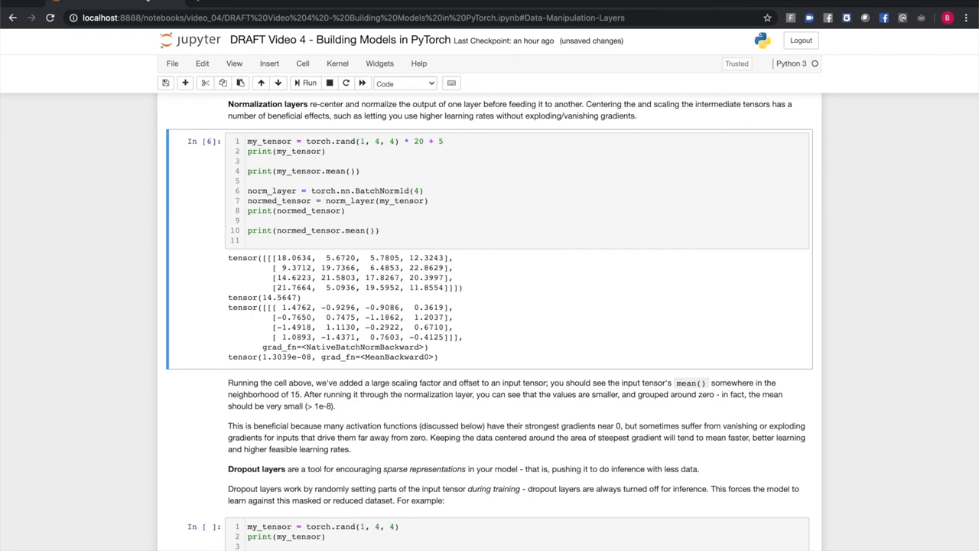
{"action": "scroll", "scroll_direction": "down", "scroll_amount": 3}
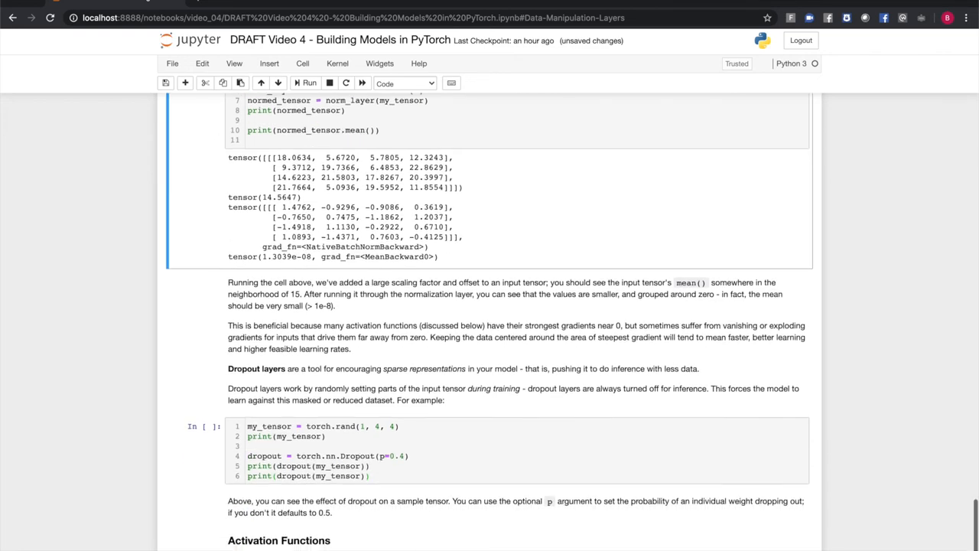
{"action": "scroll", "scroll_direction": "down", "scroll_amount": 3}
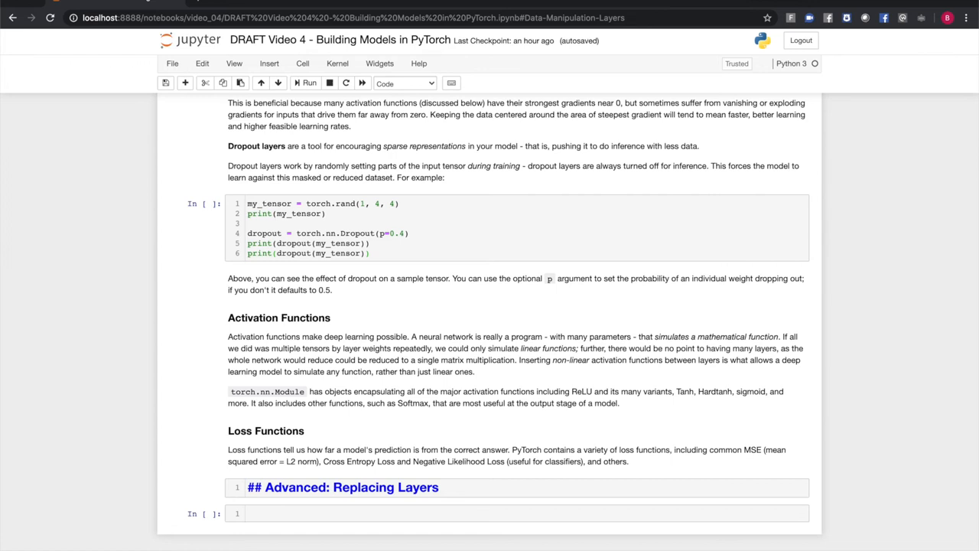
{"action": "mouse_move", "coordinate": [585, 150]}
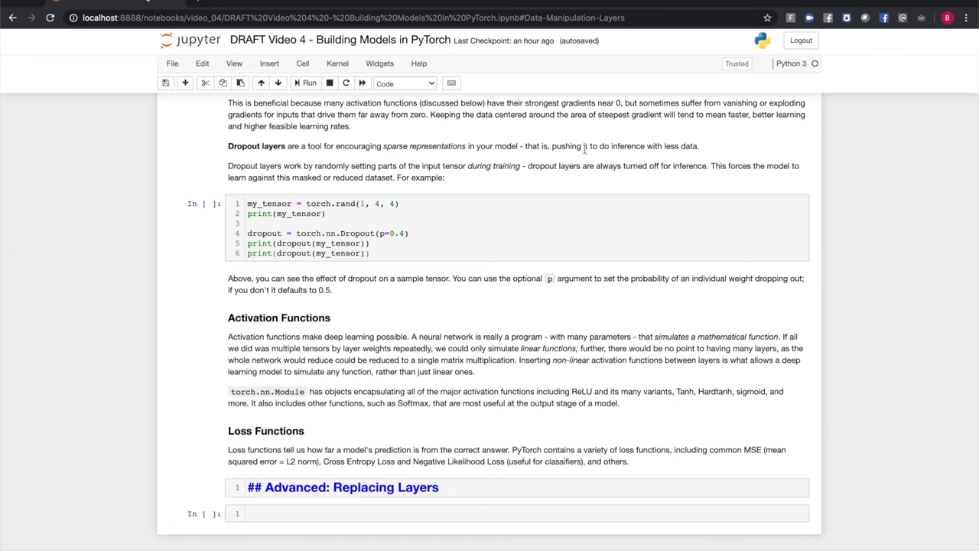
- Enter edit mode in the dropout example cell to remove the print(my_tensor) line
{"action": "left_click", "coordinate": [297, 83]}
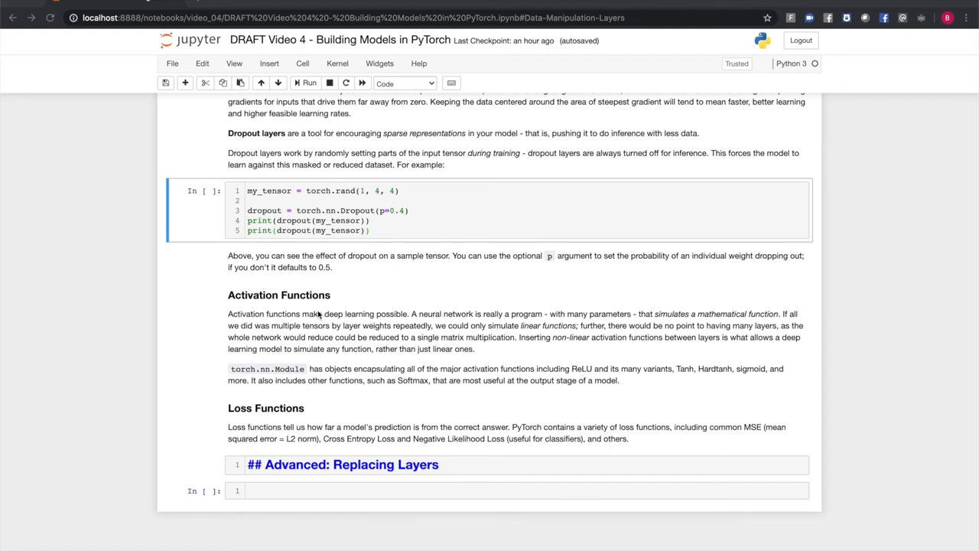
{"action": "mouse_move", "coordinate": [439, 240]}
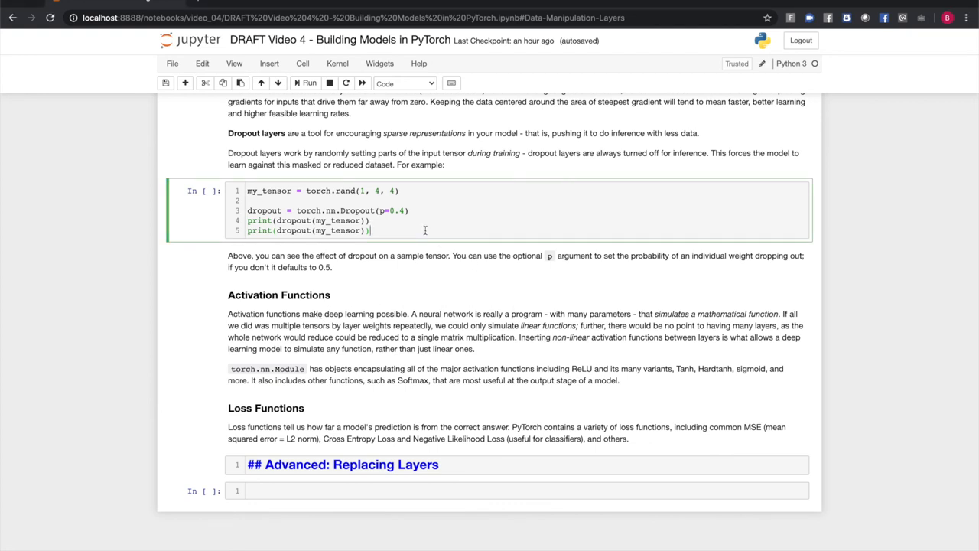
- Execute the dropout cell, printing two 0.4-probability dropout outputs of the same 4x4 tensor
{"action": "left_click", "coordinate": [306, 82]}
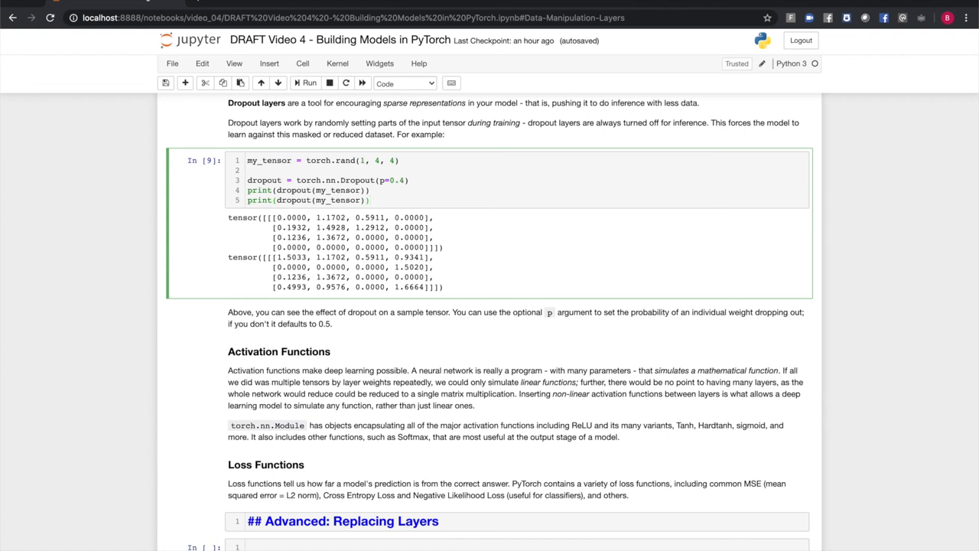
{"action": "left_click", "coordinate": [366, 198]}
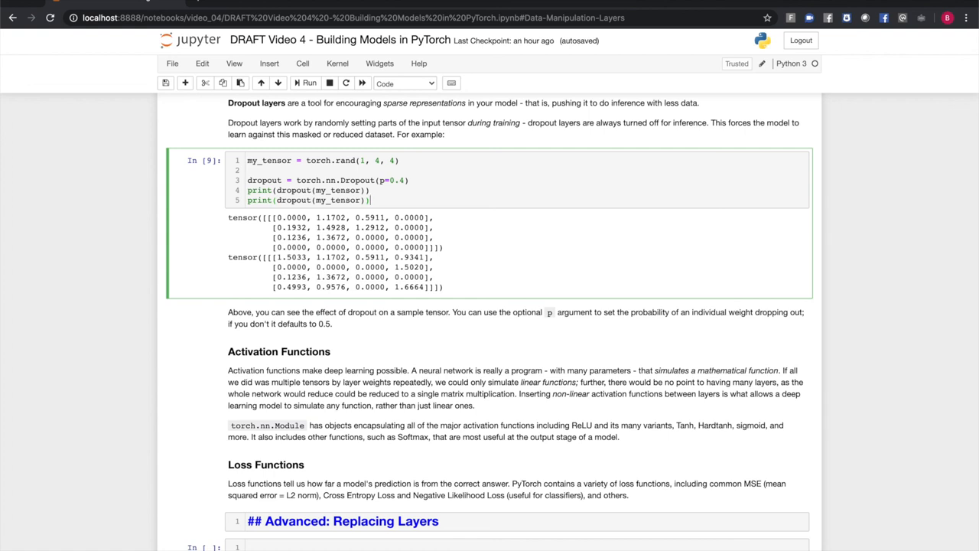